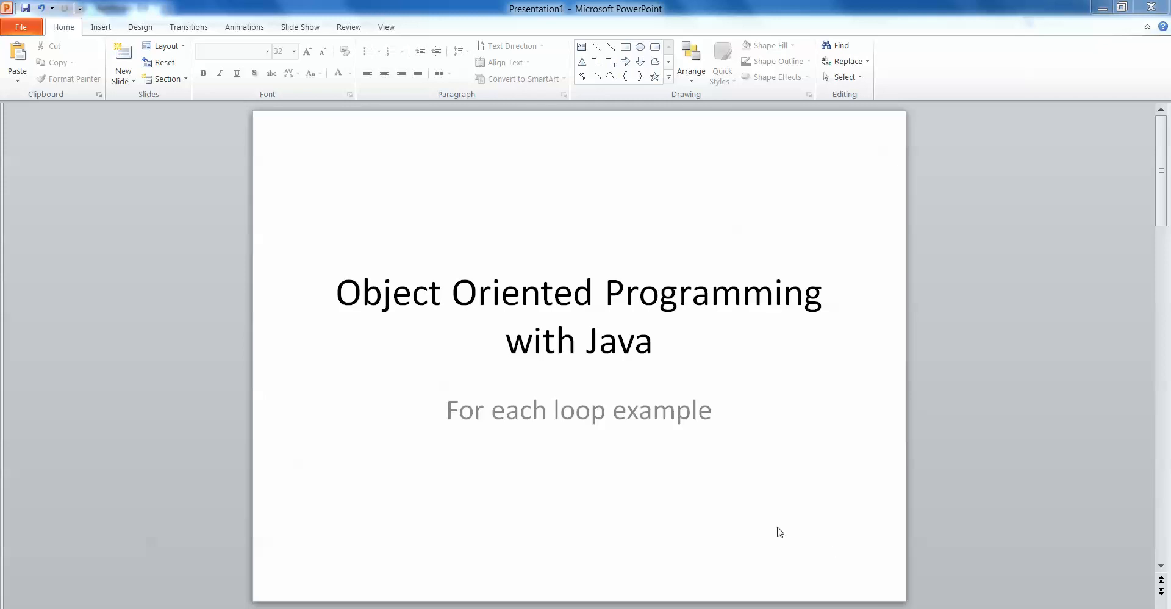
mouse_move(328, 538)
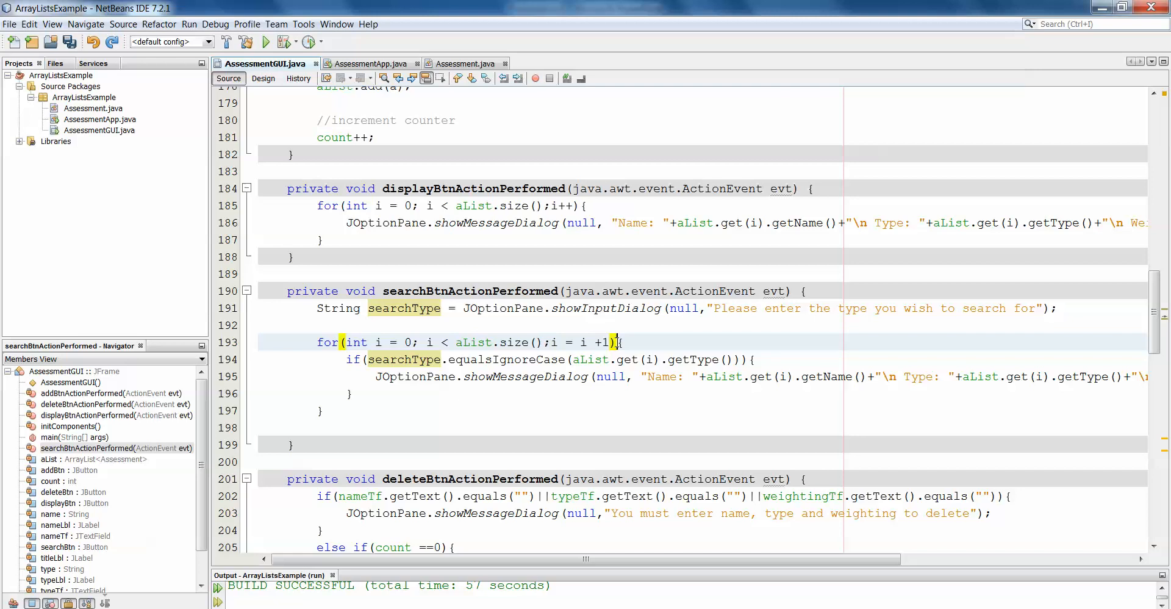
click(612, 341)
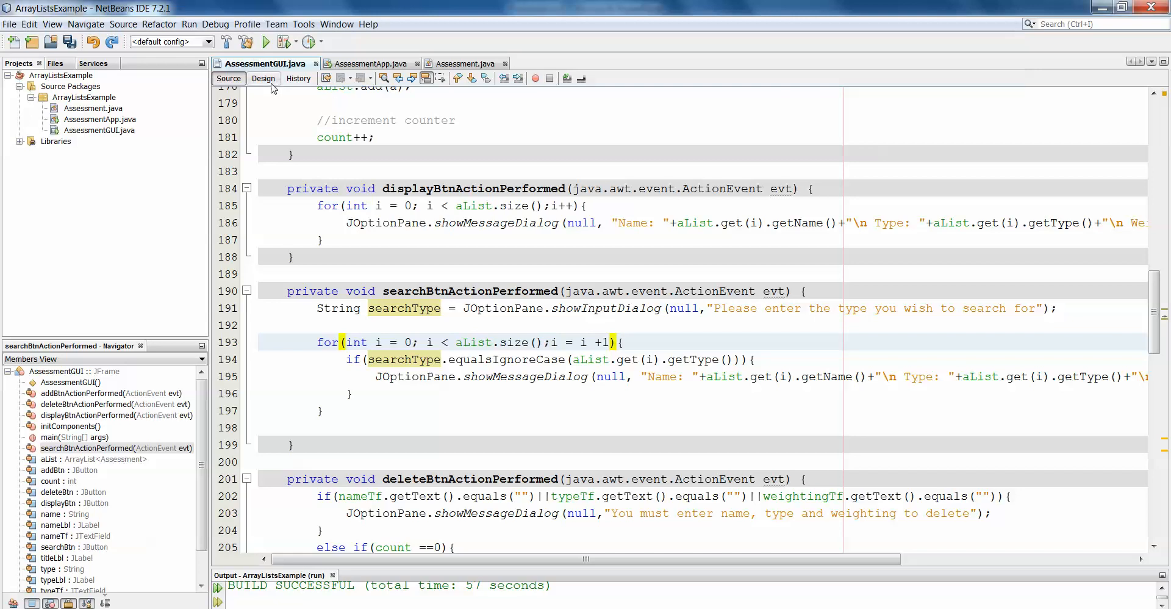
click(264, 78)
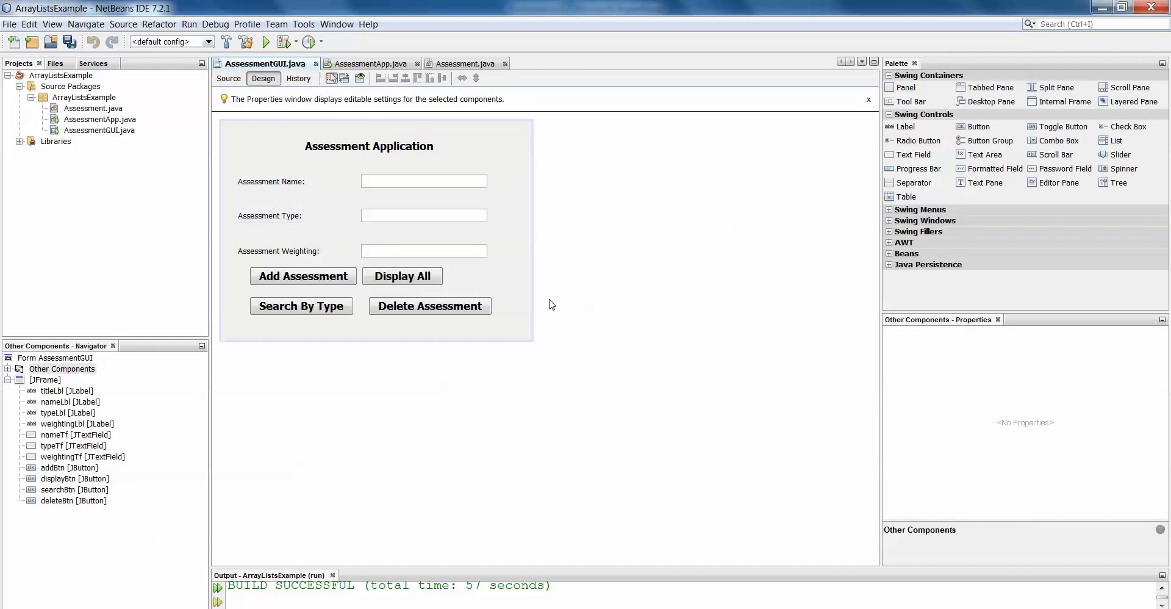
mouse_move(331, 156)
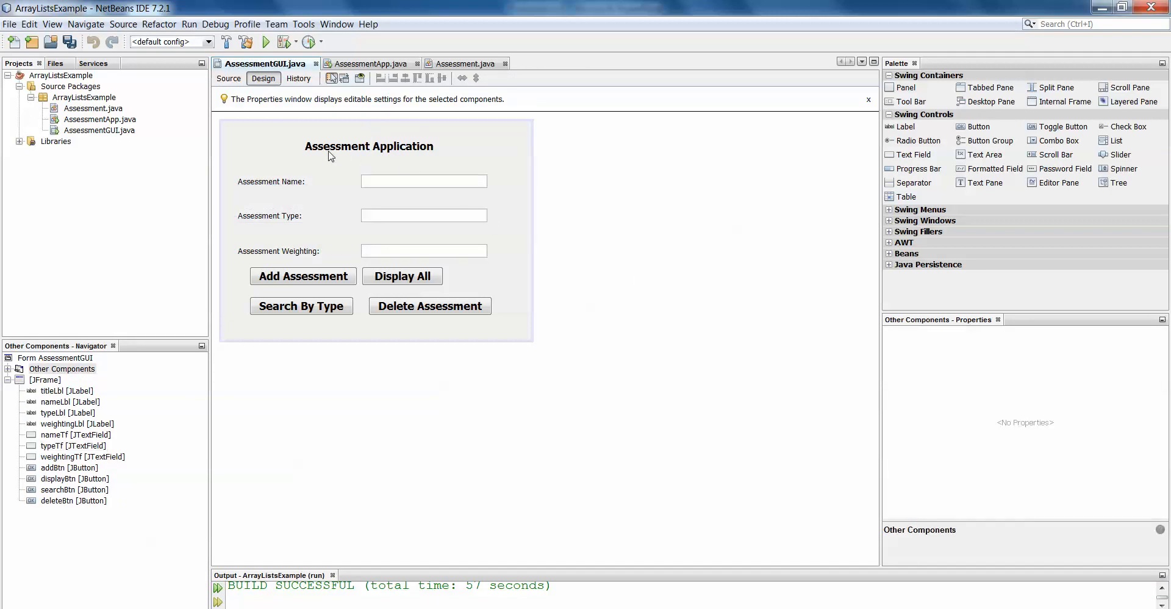
click(228, 78)
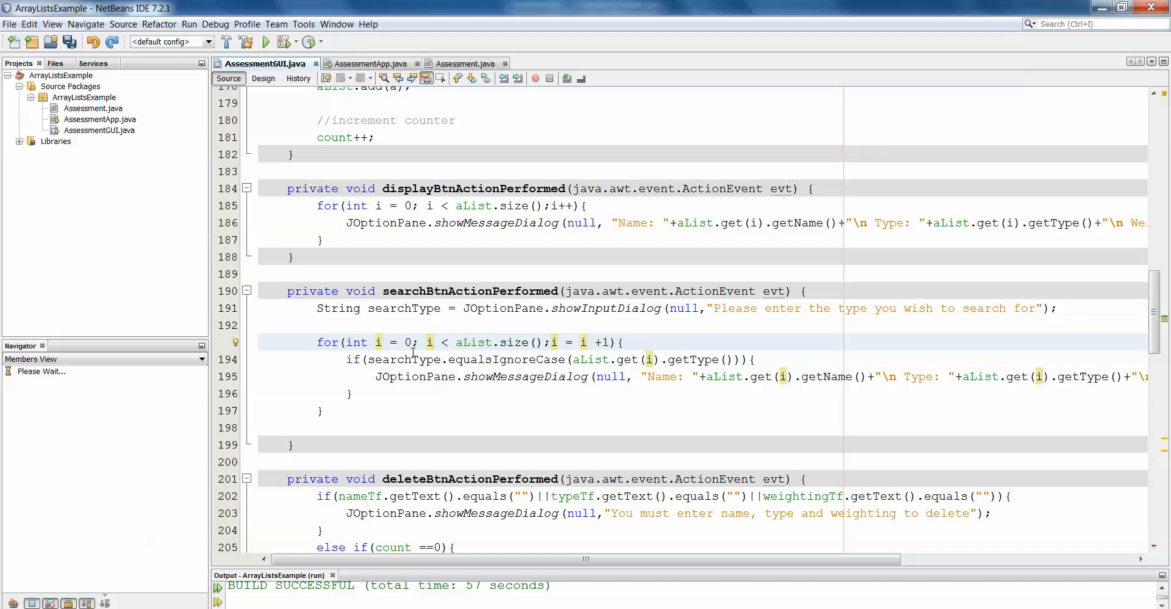
Select the counting loop condition 'int i = 0; i < aList.size();i = i +1' on line 193 for replacement
click(414, 341)
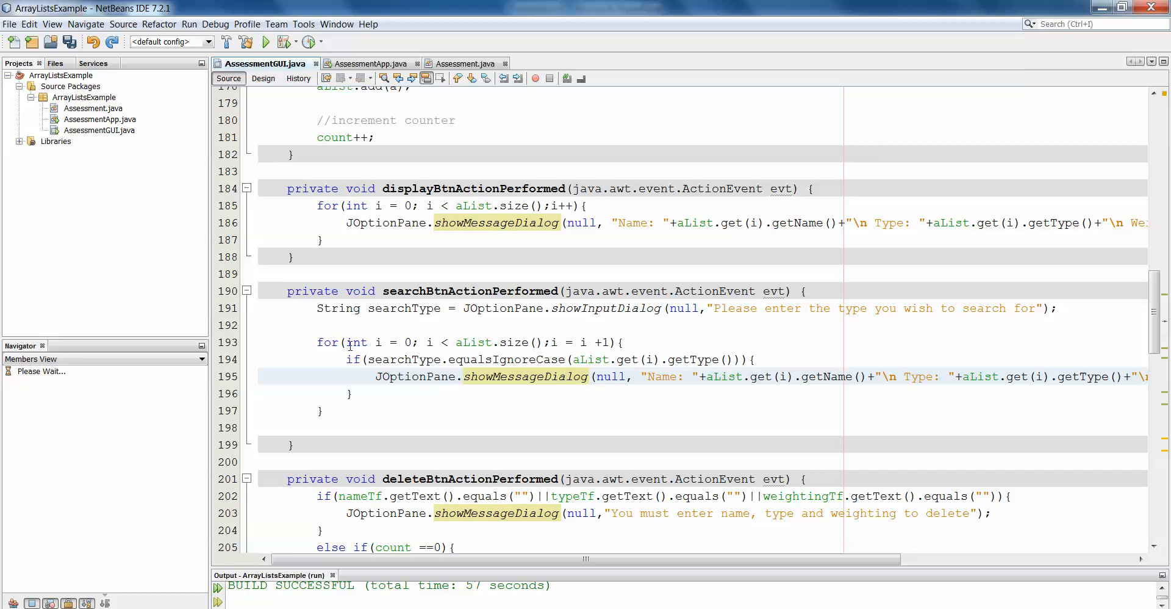
click(567, 377)
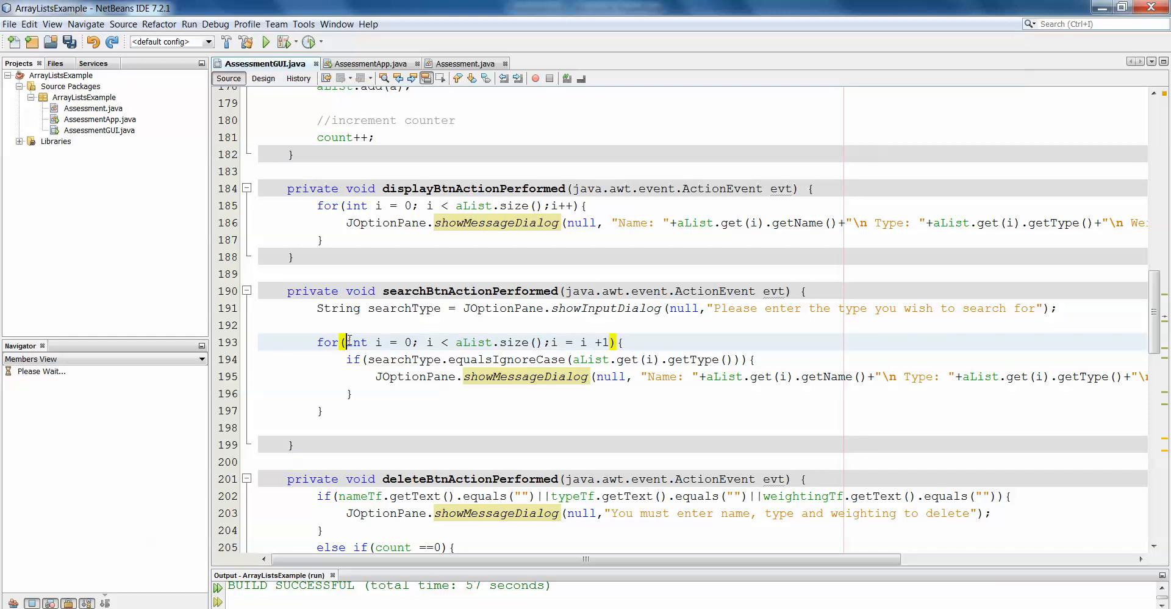
drag(344, 341, 612, 342)
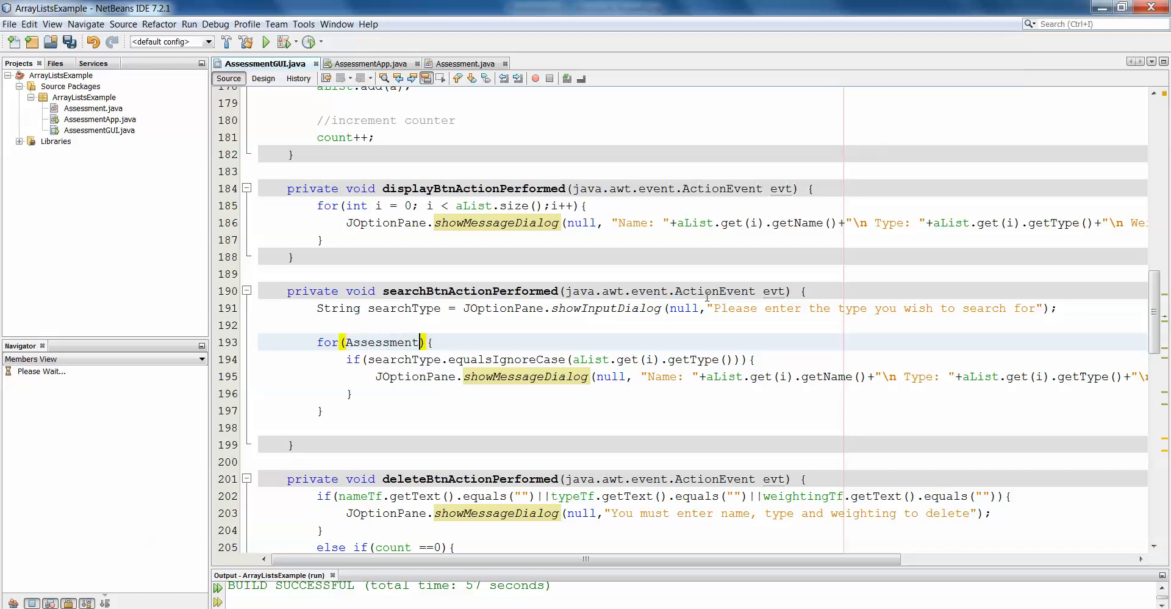
Complete the header as 'for(Assessment x:aList)' and select aList.get(i) on line 194
text(x)
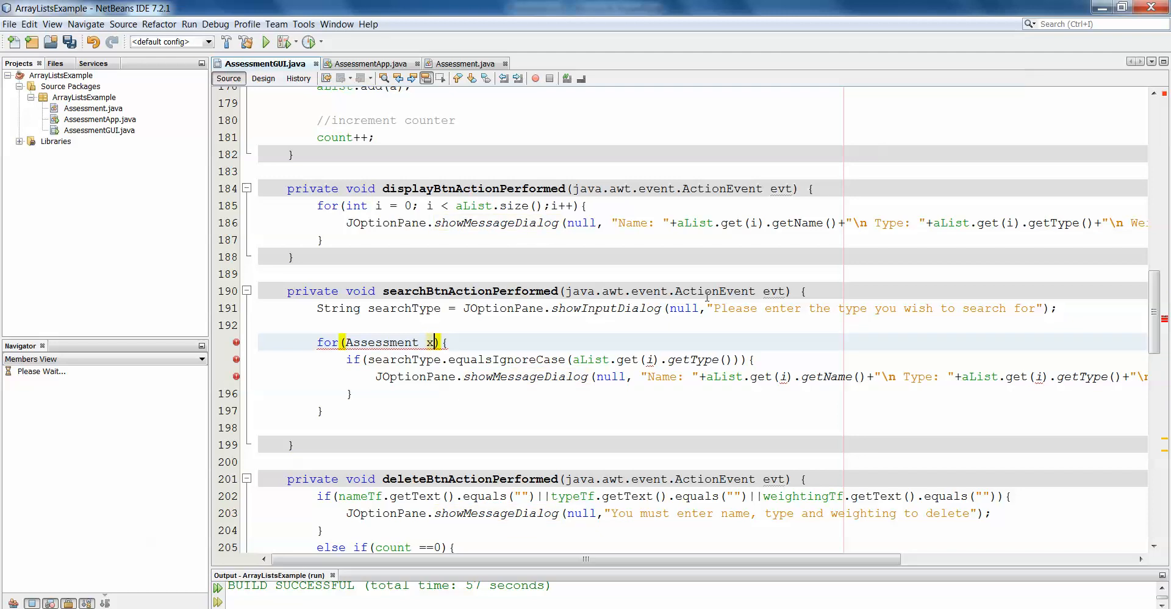
text(:)
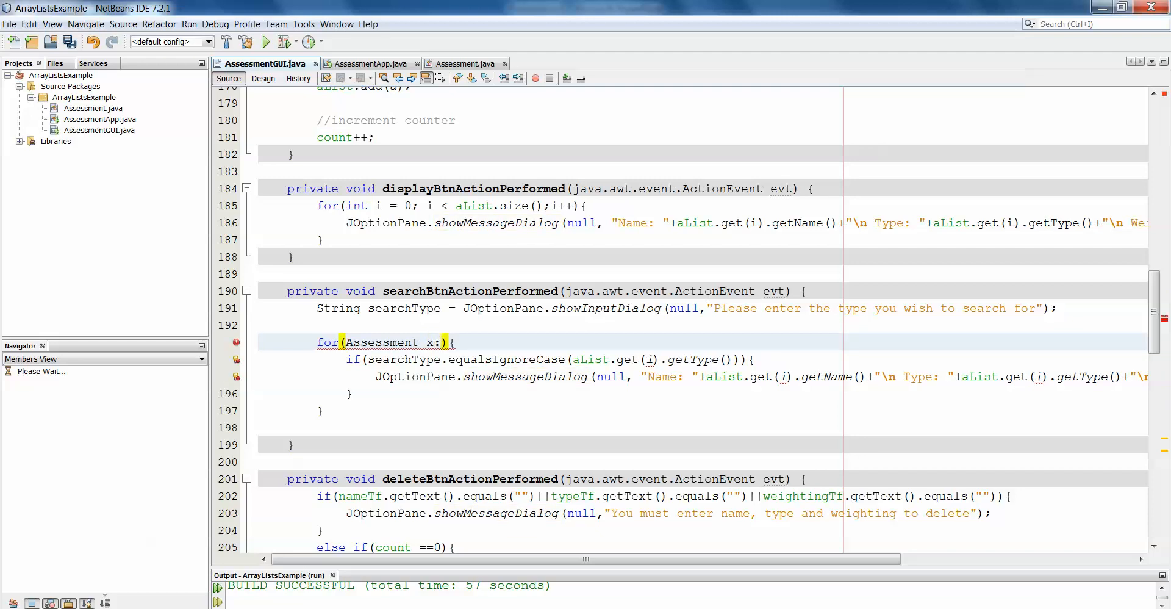
text(aList)
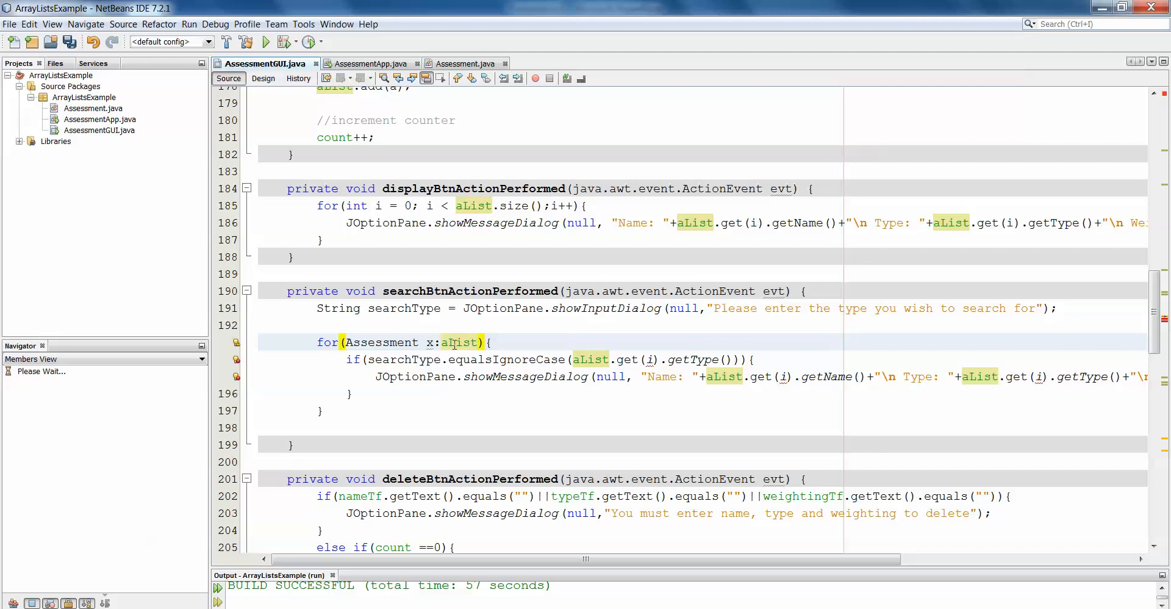
double_click(460, 341)
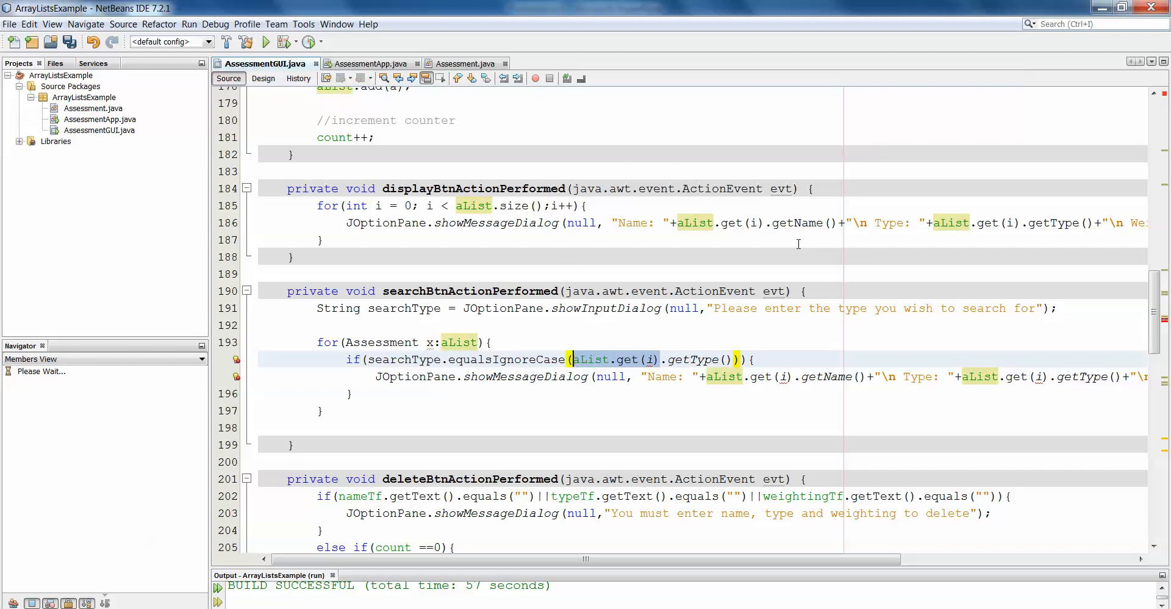
Replace the indexed lookups with x.getType(), x.getName() and x's weighting, then review the loop braces
text(x.getType())
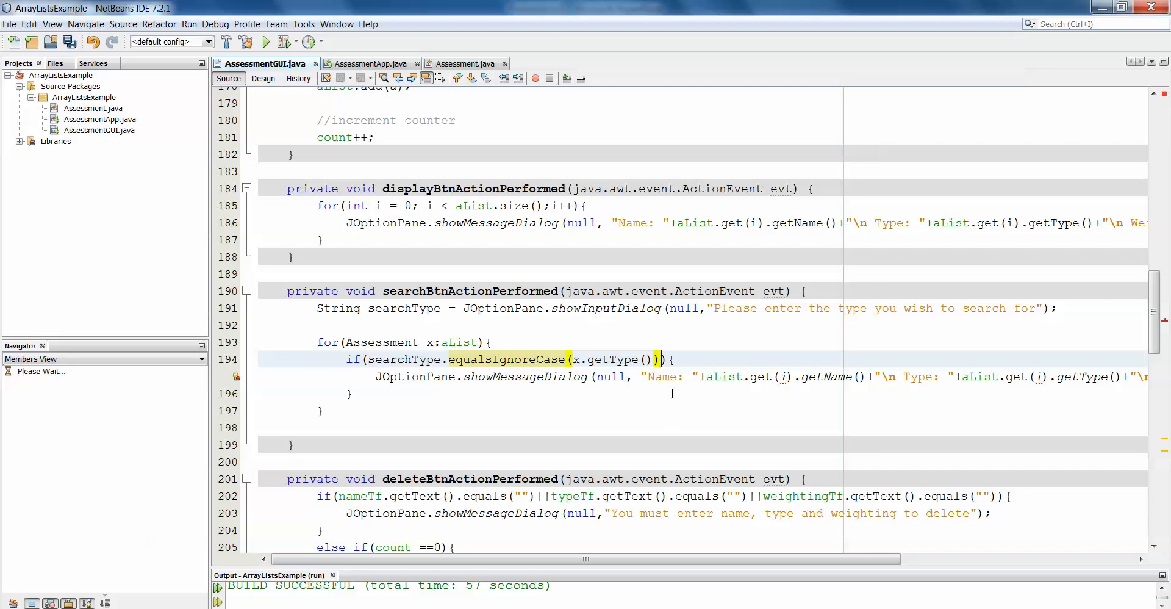
mouse_move(703, 382)
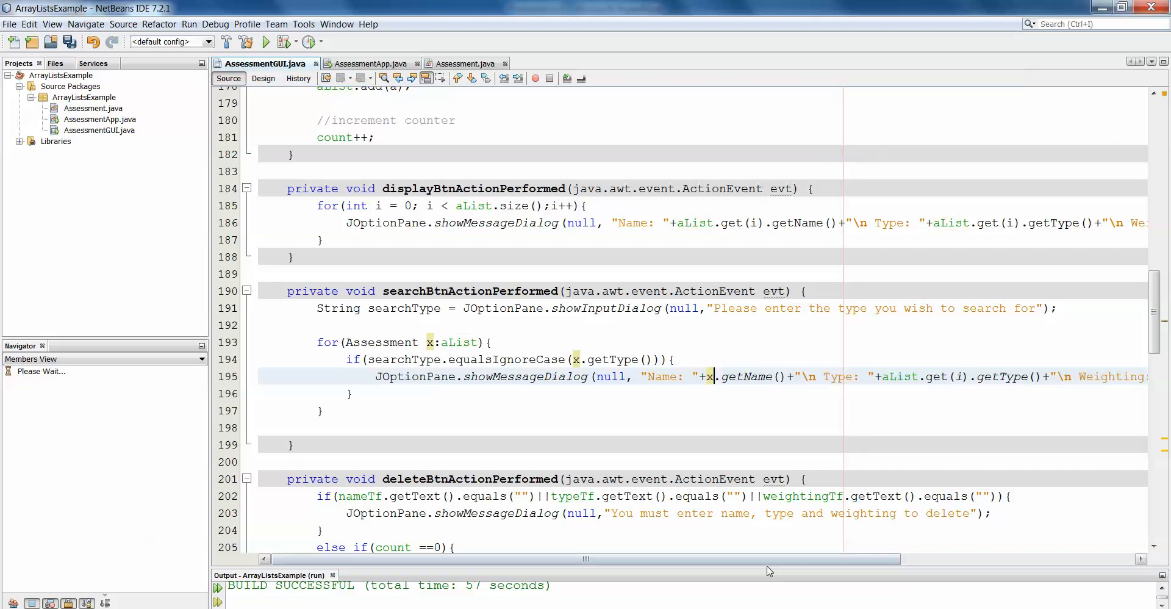
drag(587, 559, 791, 559)
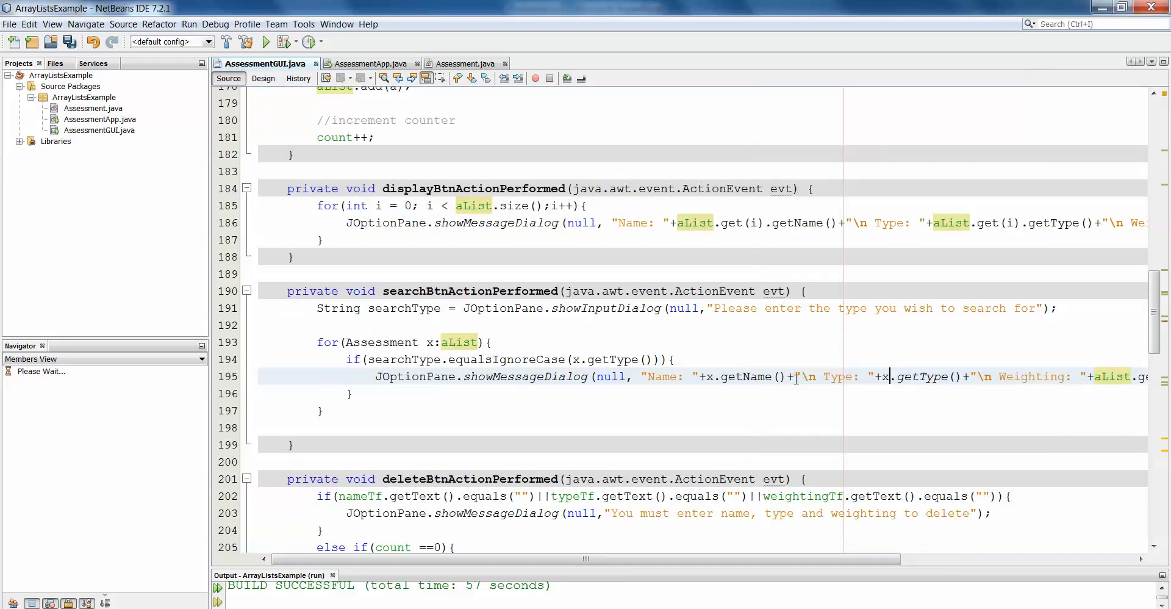
drag(583, 558, 889, 557)
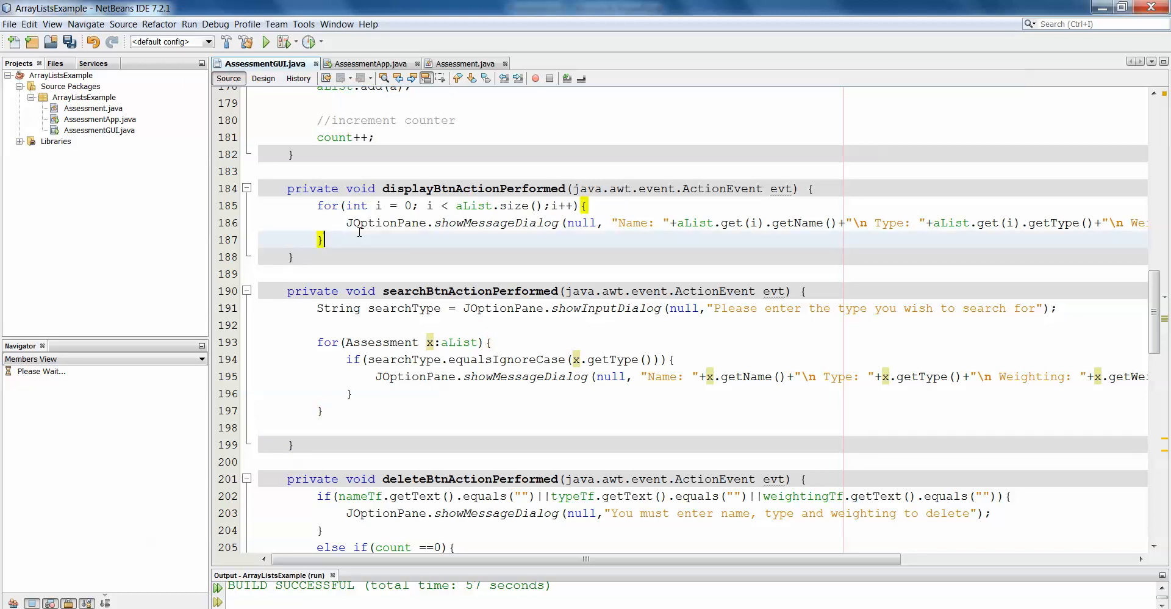
scroll(down, 3)
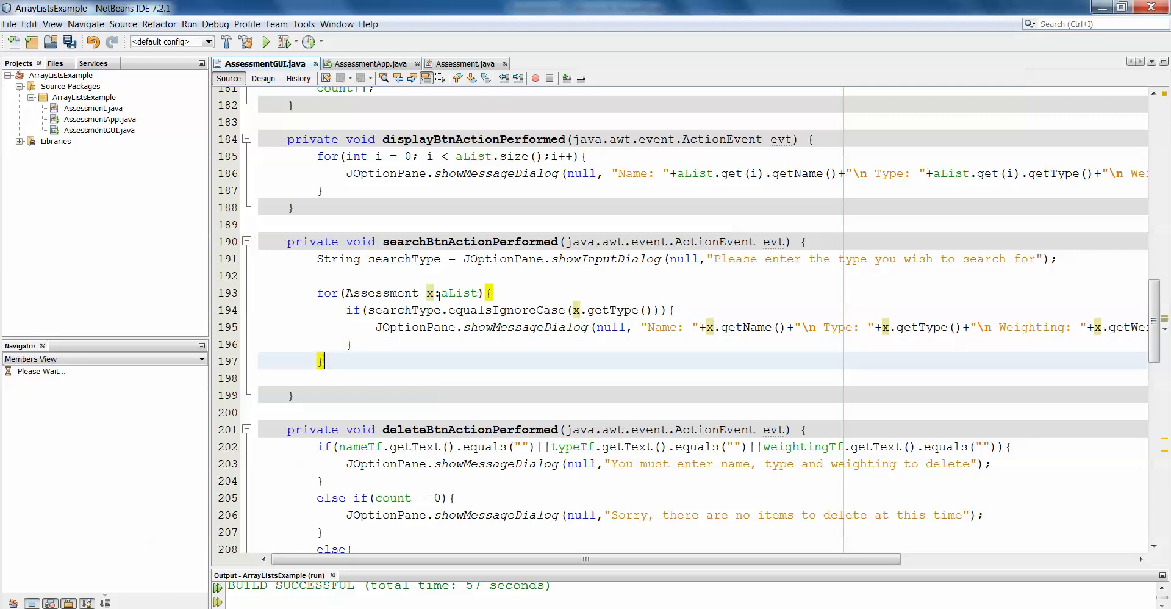
double_click(381, 292)
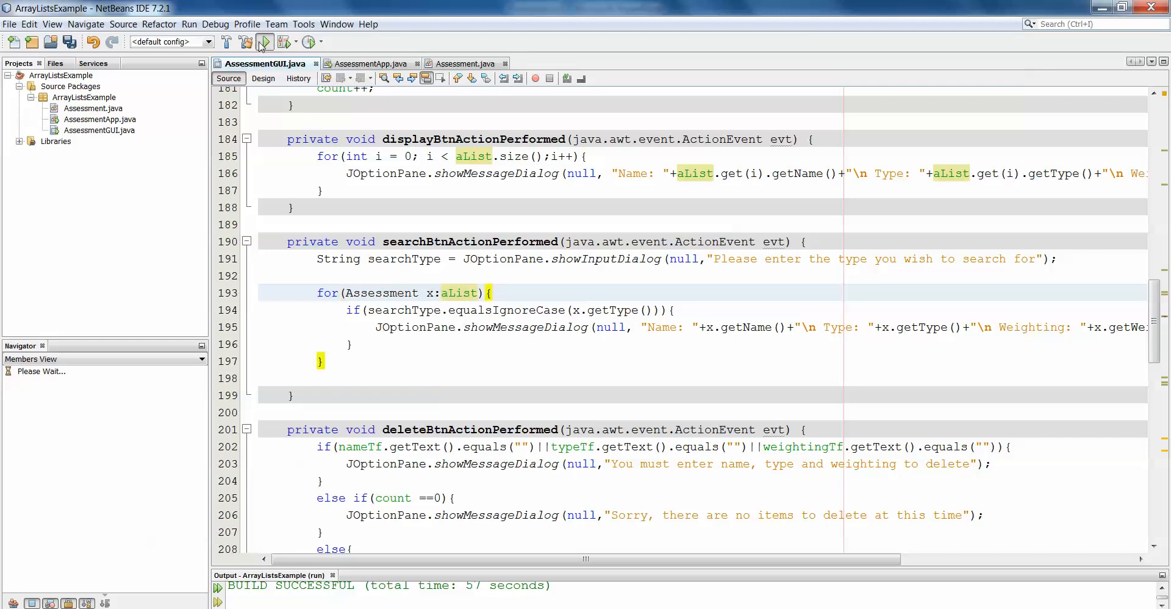
Run the project and enter Exam as a summative assessment weighted .5
click(265, 42)
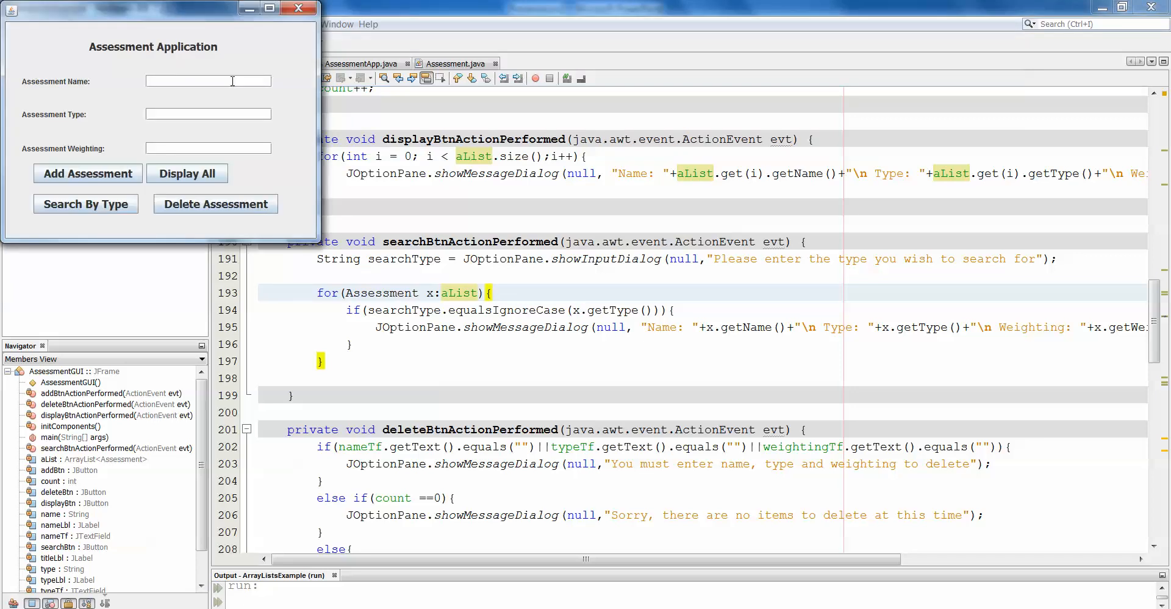
text(Exam)
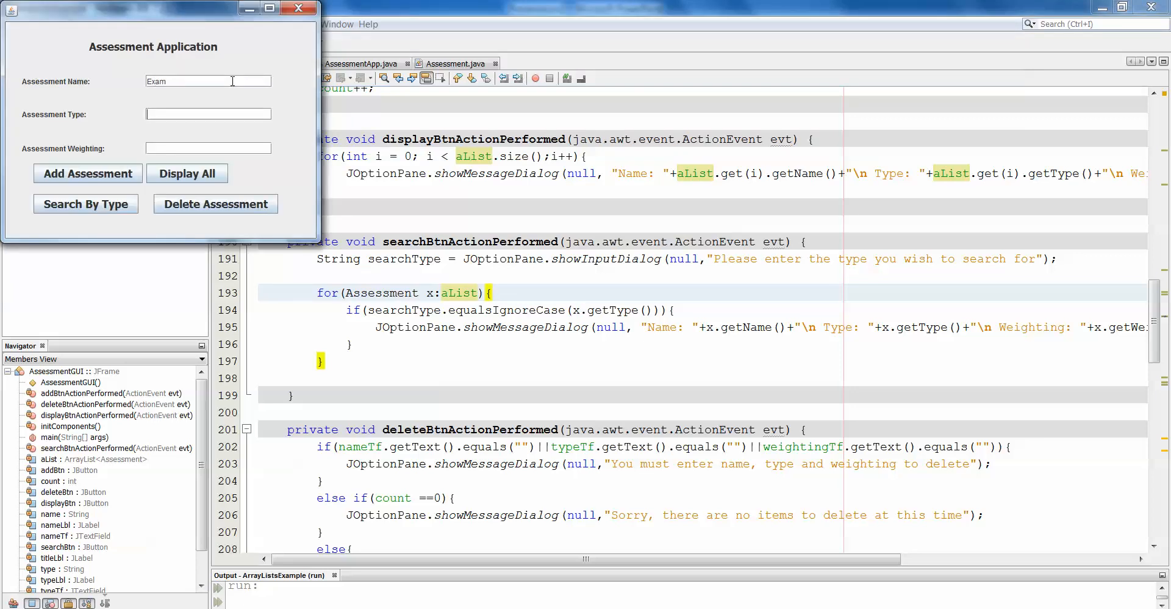
text(summa)
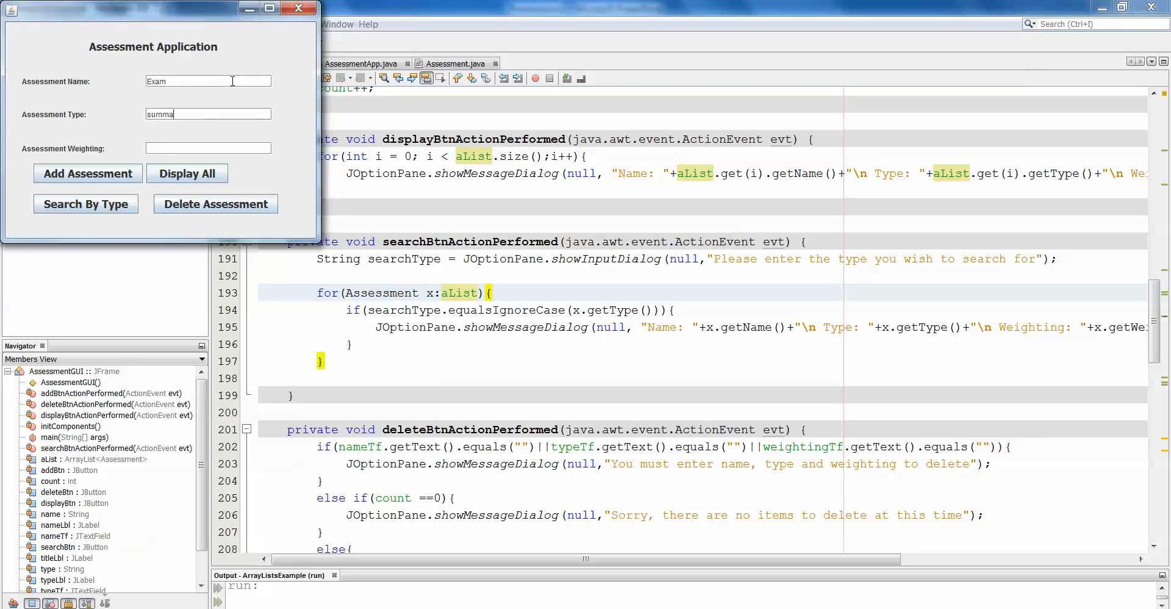
text(tive)
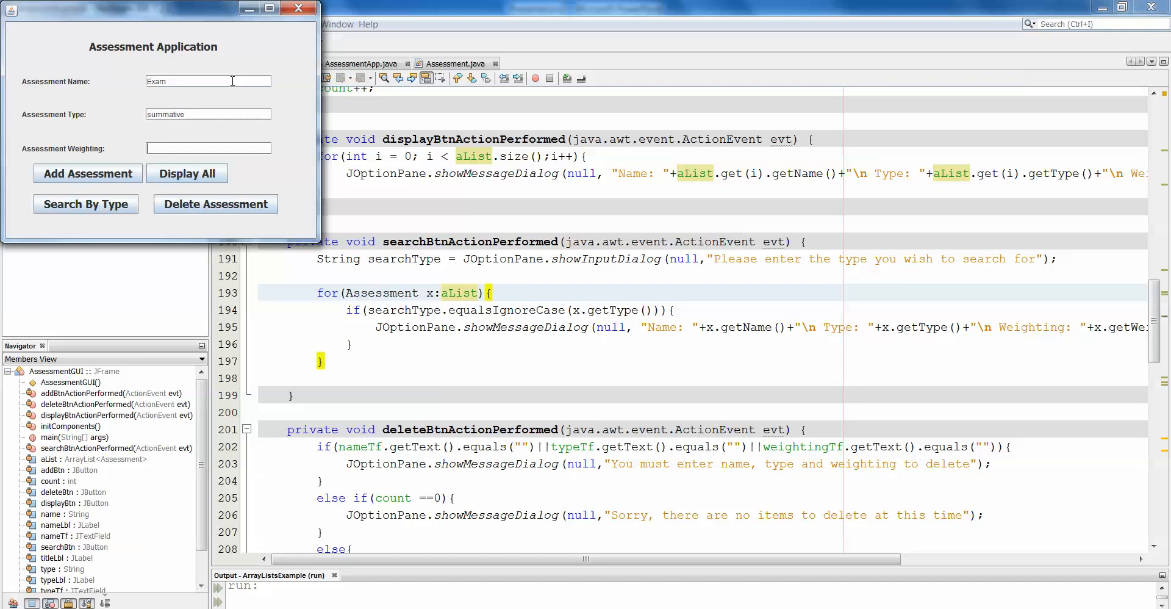
text(.5)
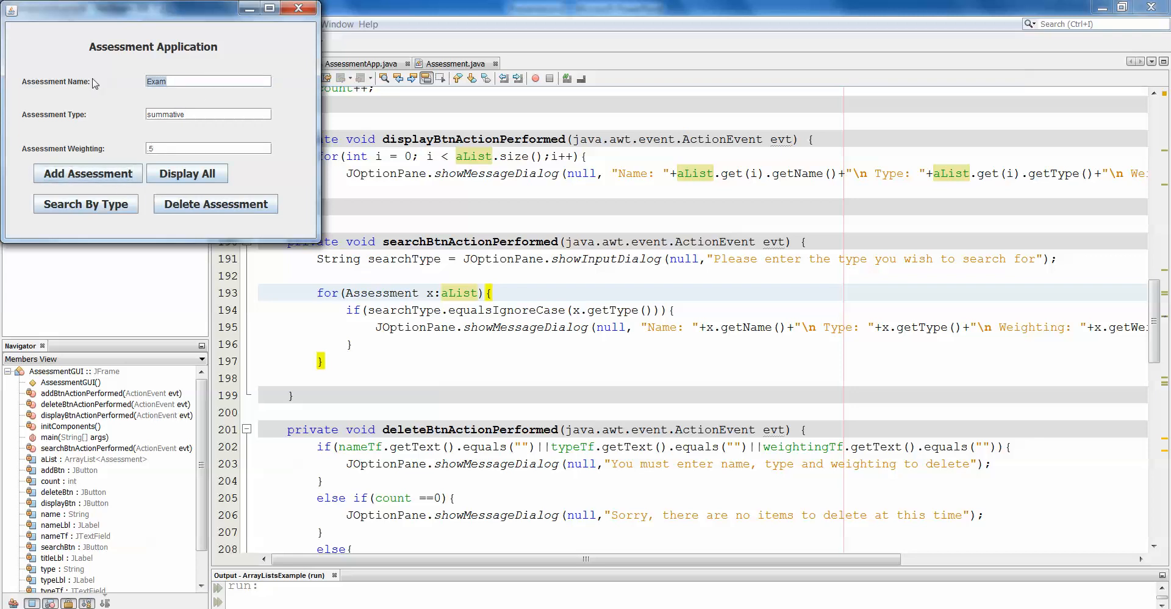
Enter Project as summative and Quiz as a formative assessment
text(Project)
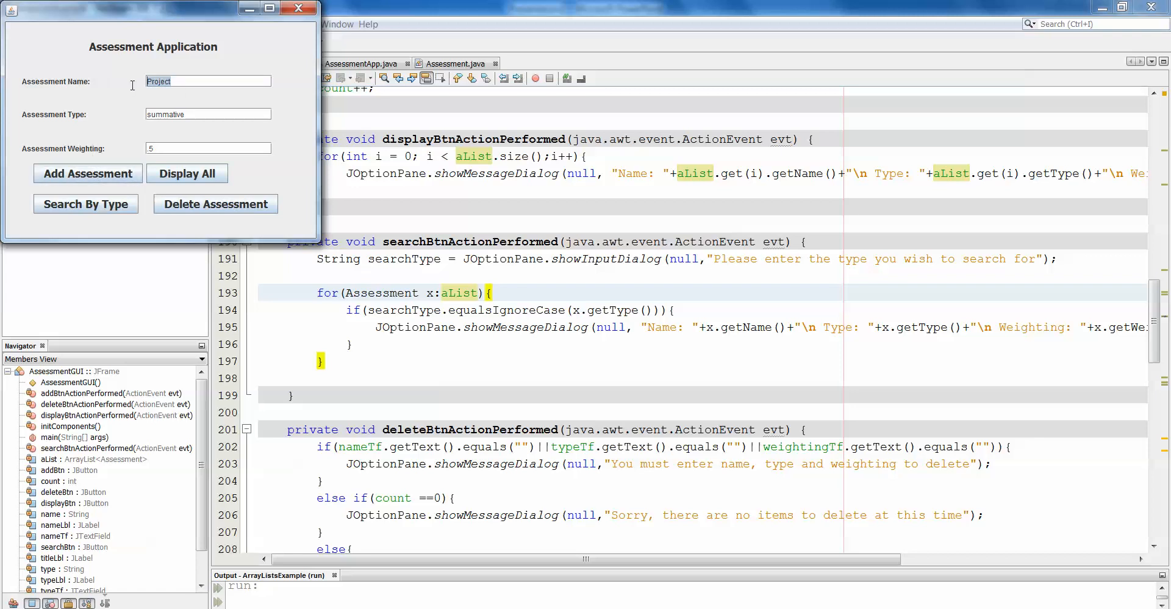
text(Quiz)
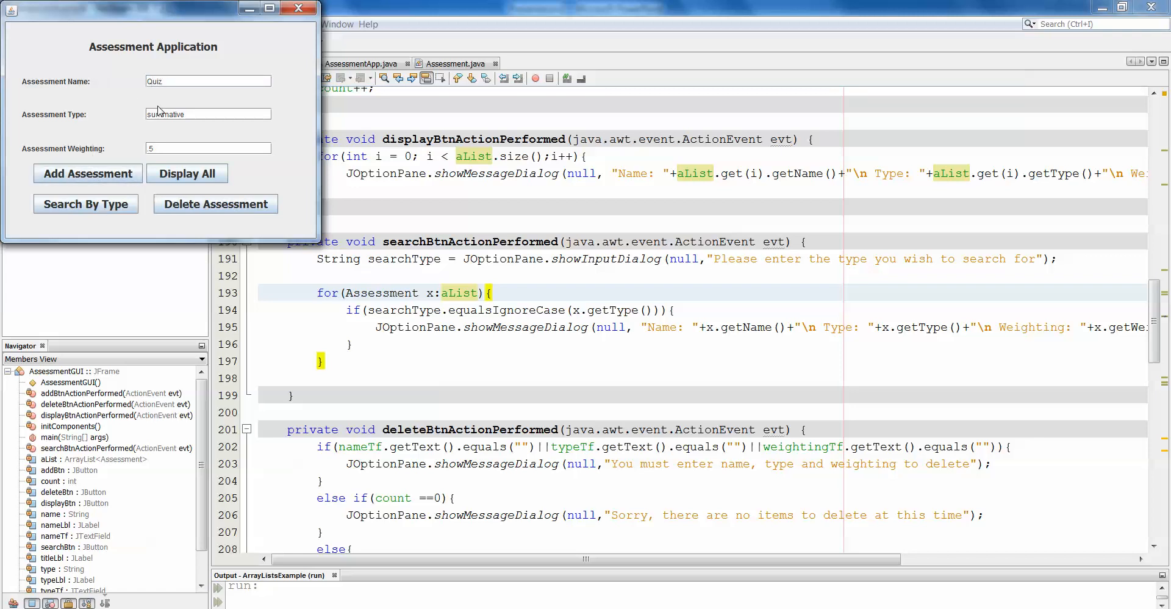
text(form)
text(0)
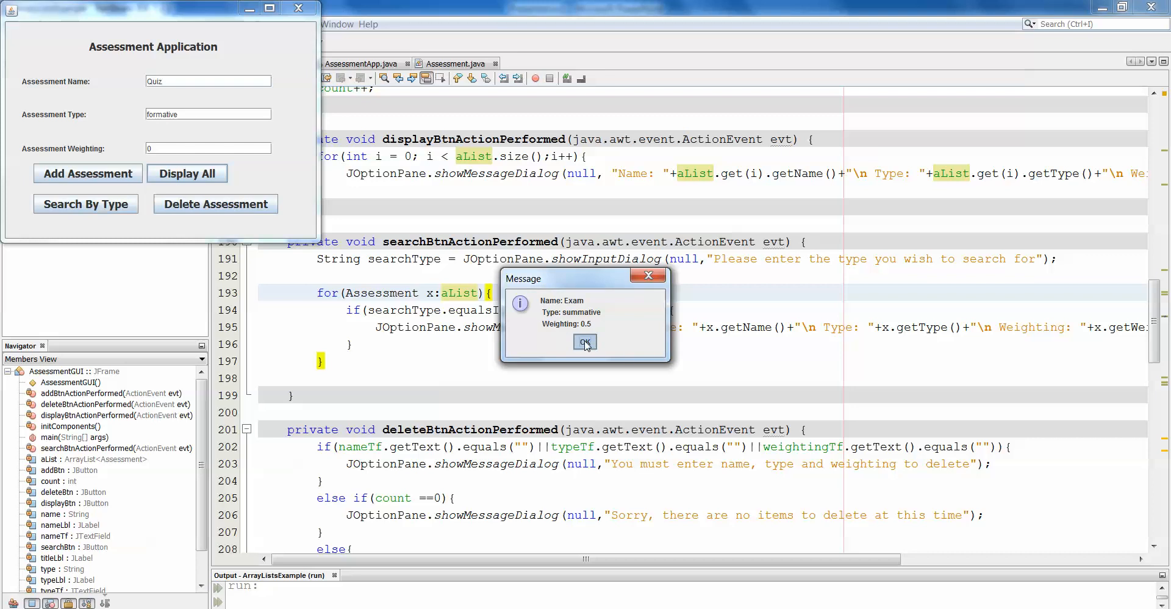
Dismiss the details message and search by type for 'summative'
click(585, 342)
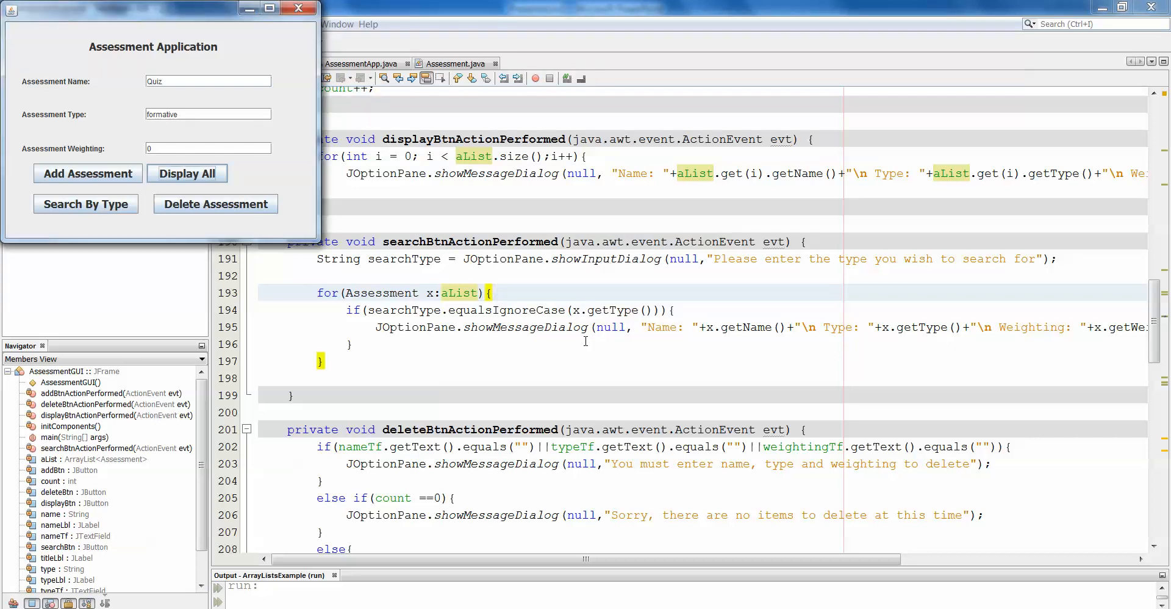
click(85, 203)
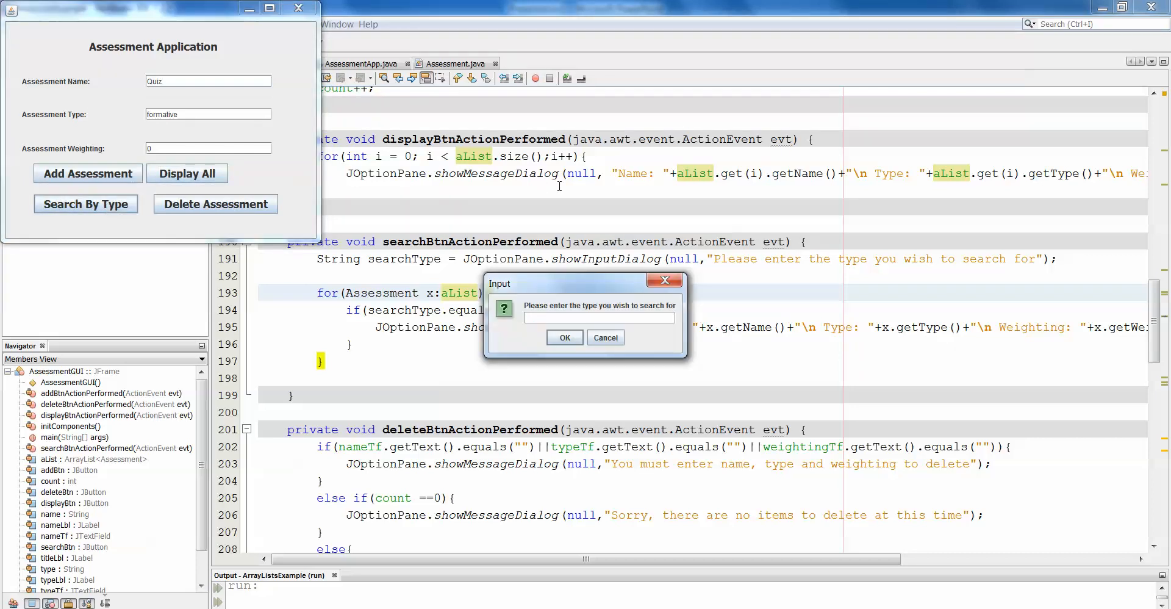
text(summative)
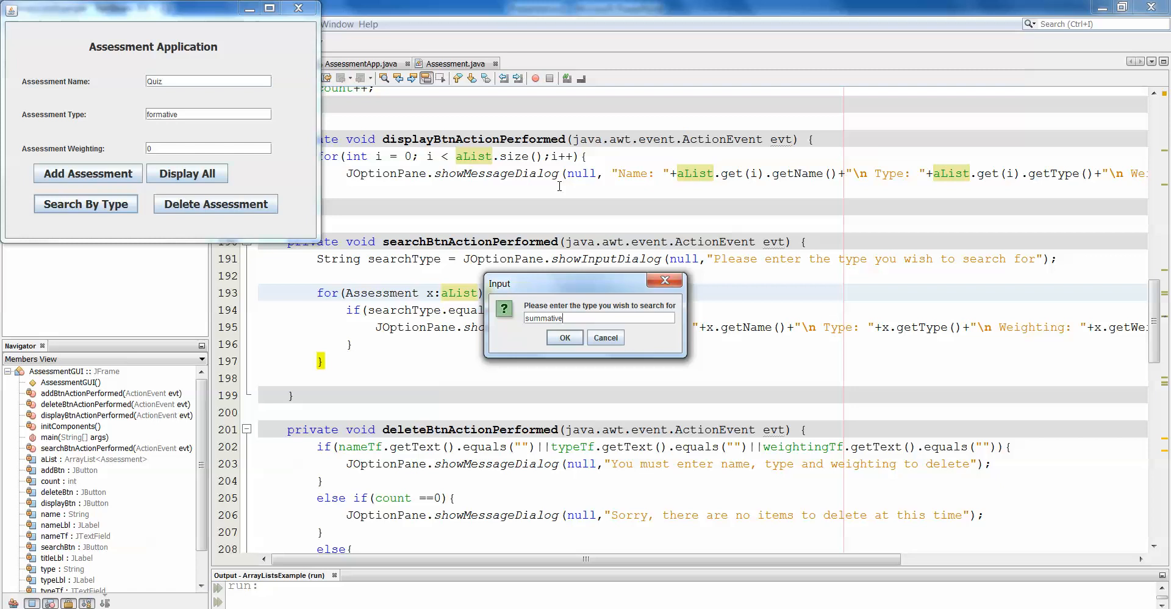
click(564, 337)
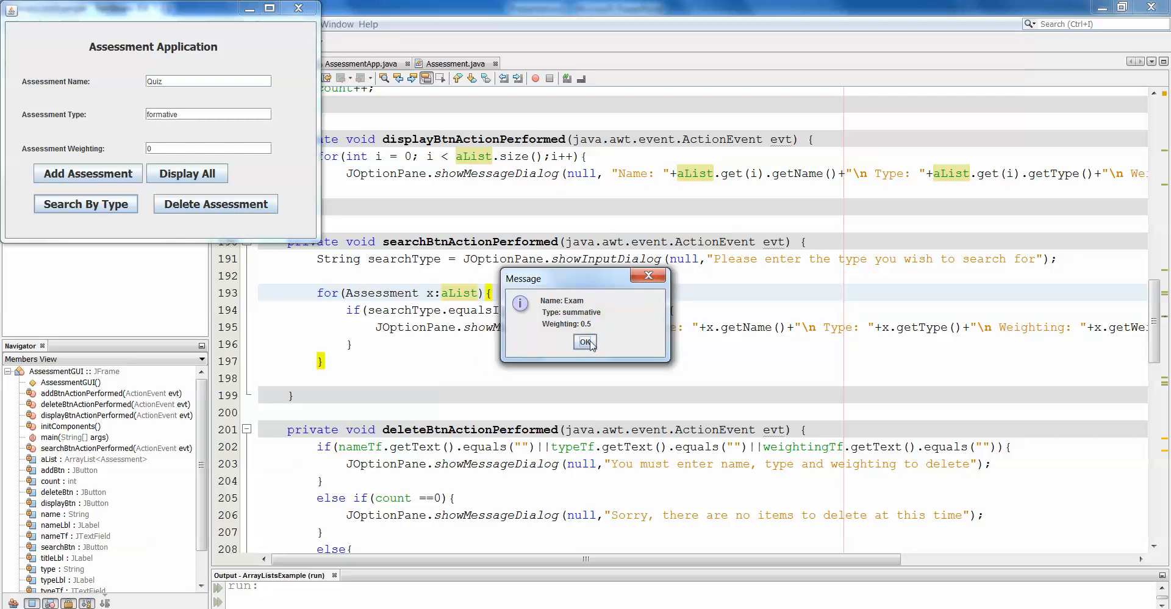
Dismiss the Exam and Project results, then close the Assessment Application
click(584, 342)
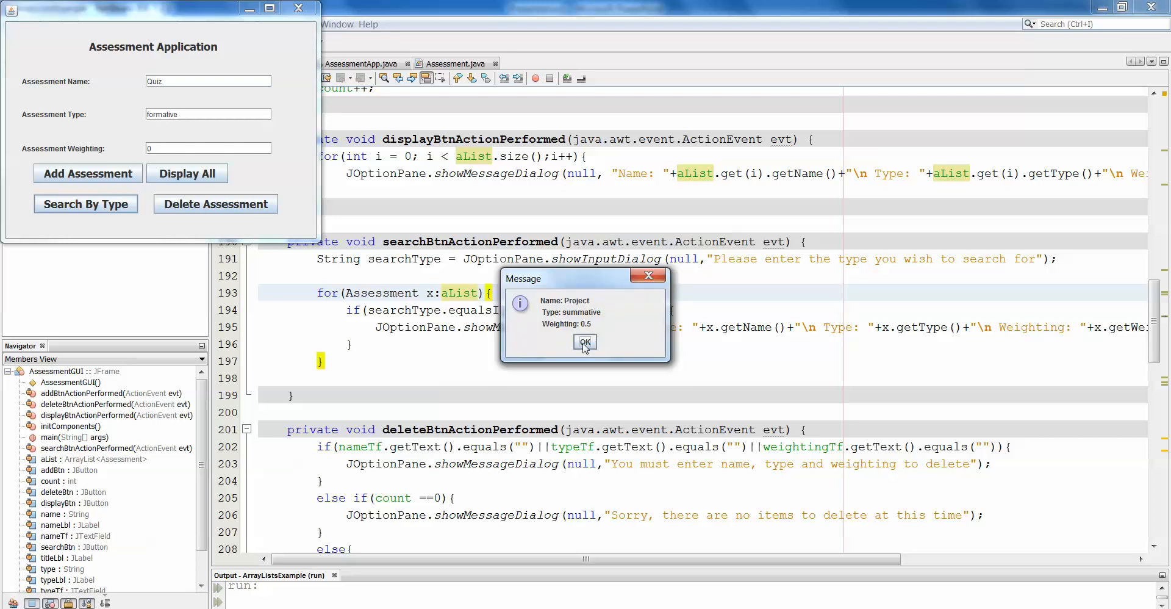
click(585, 342)
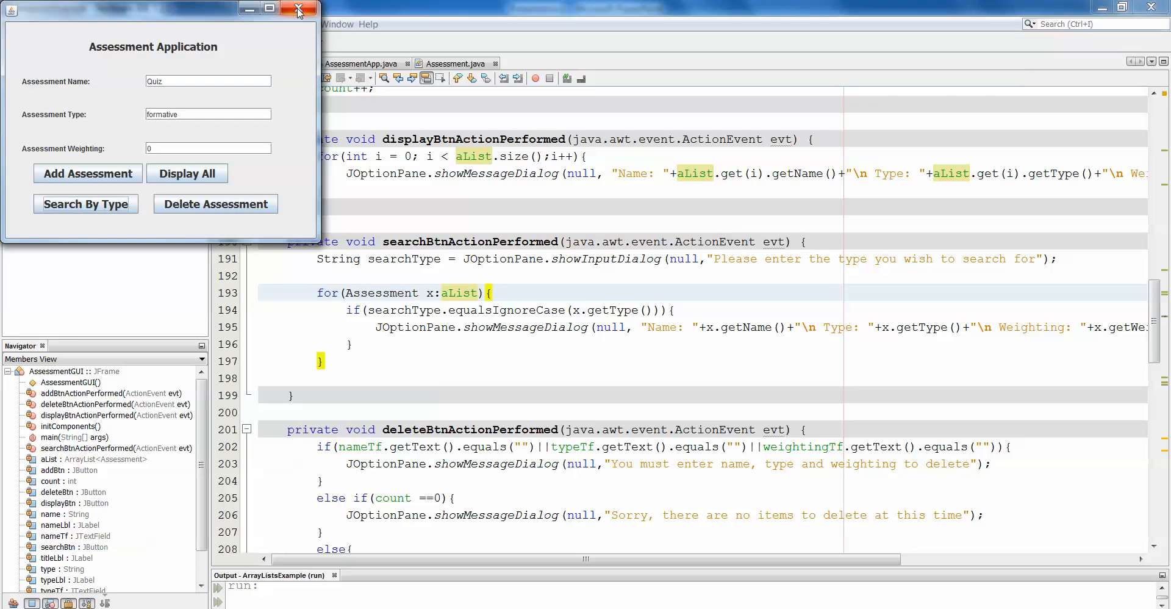
mouse_move(298, 11)
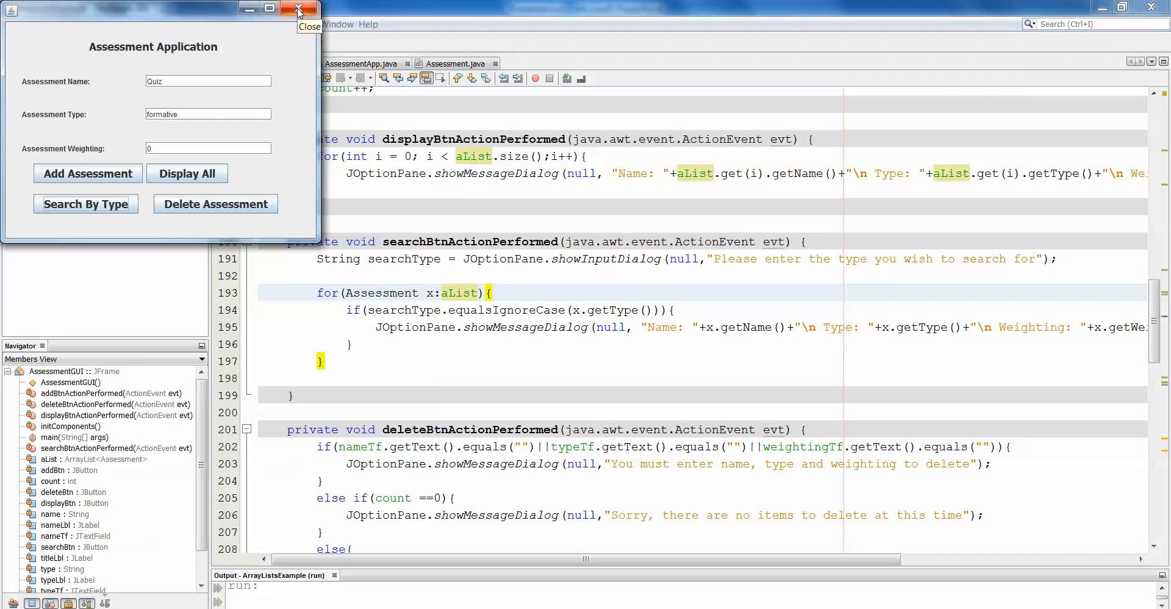
click(297, 9)
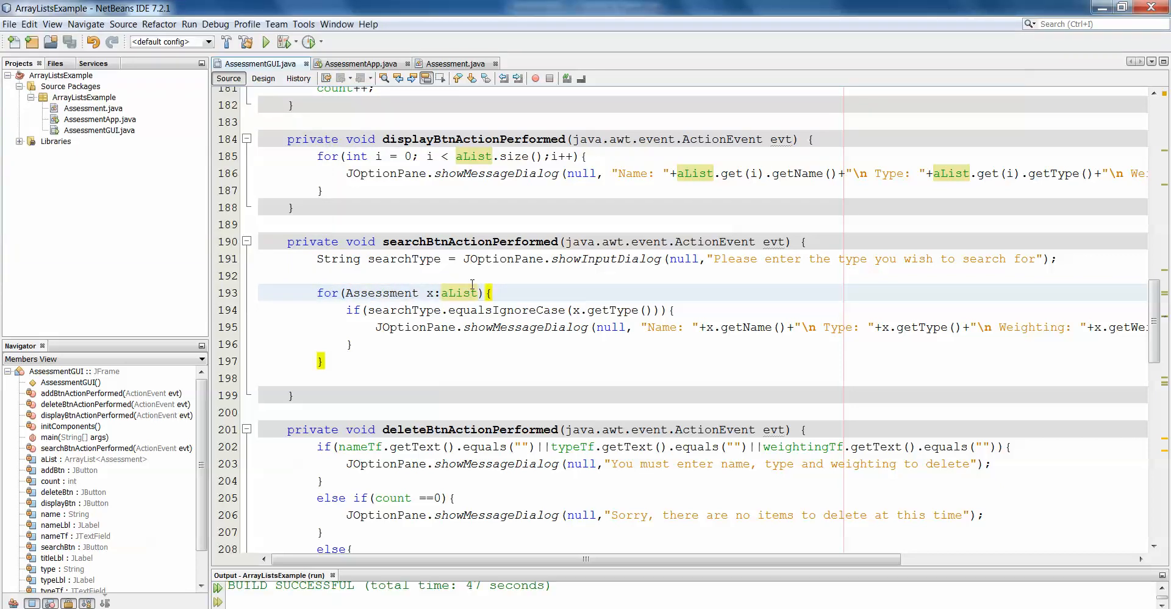
click(472, 292)
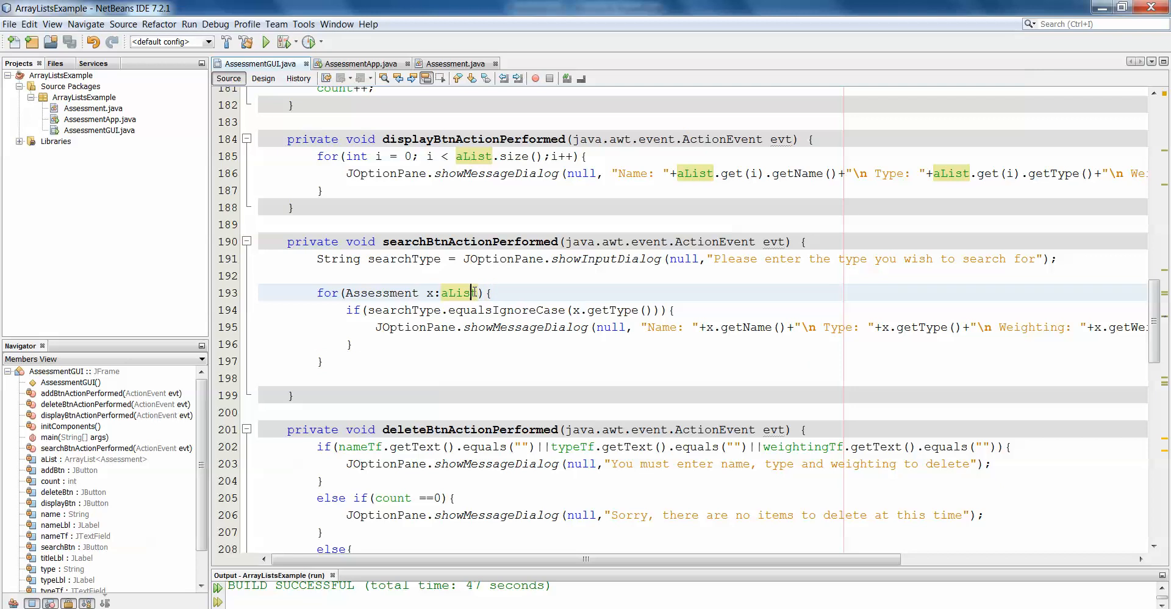
double_click(459, 292)
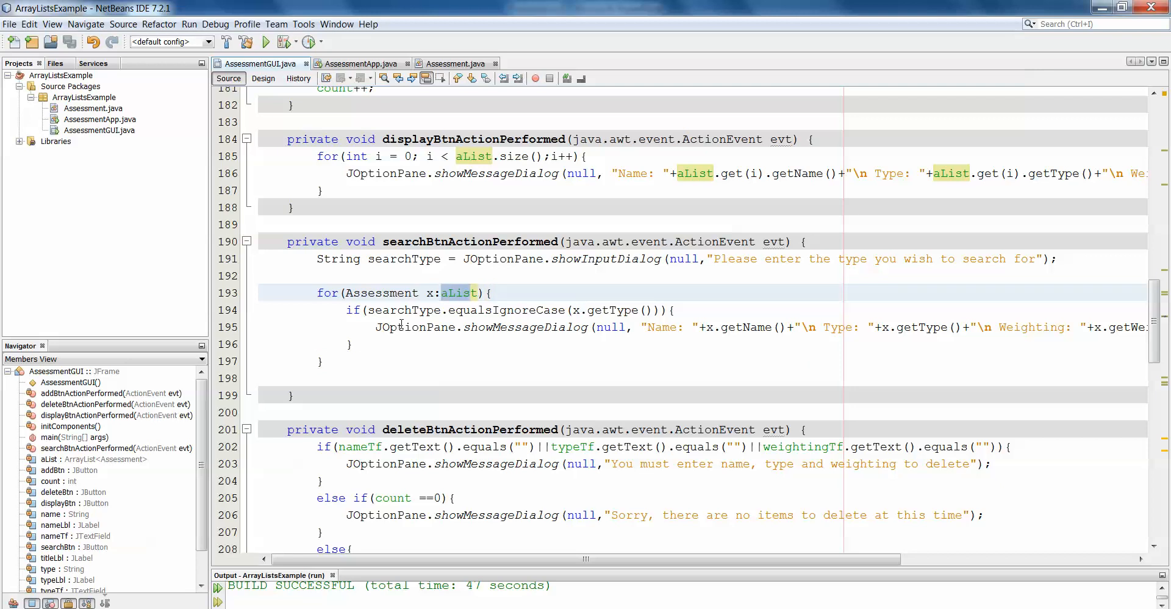